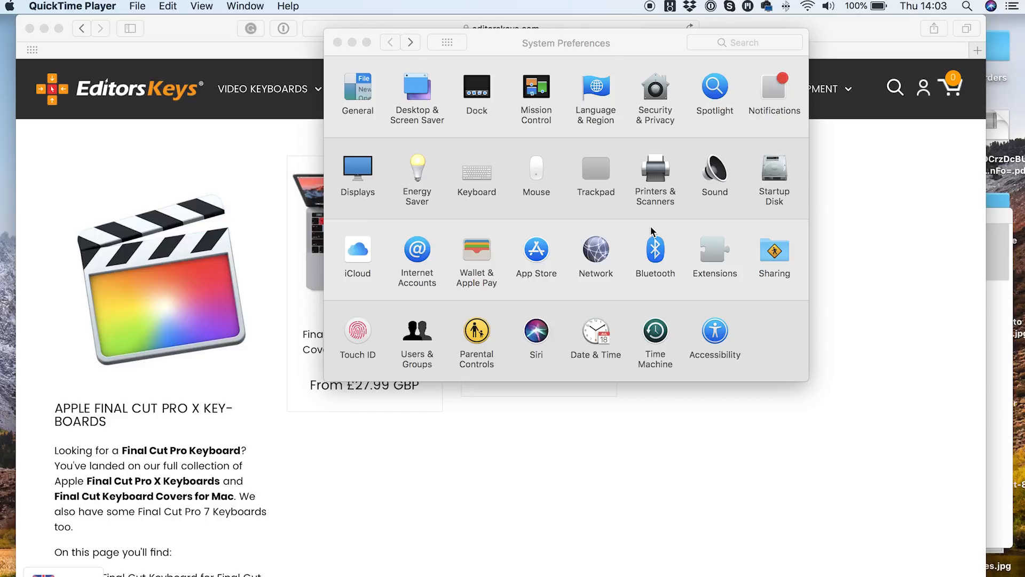
pyautogui.moveTo(666, 212)
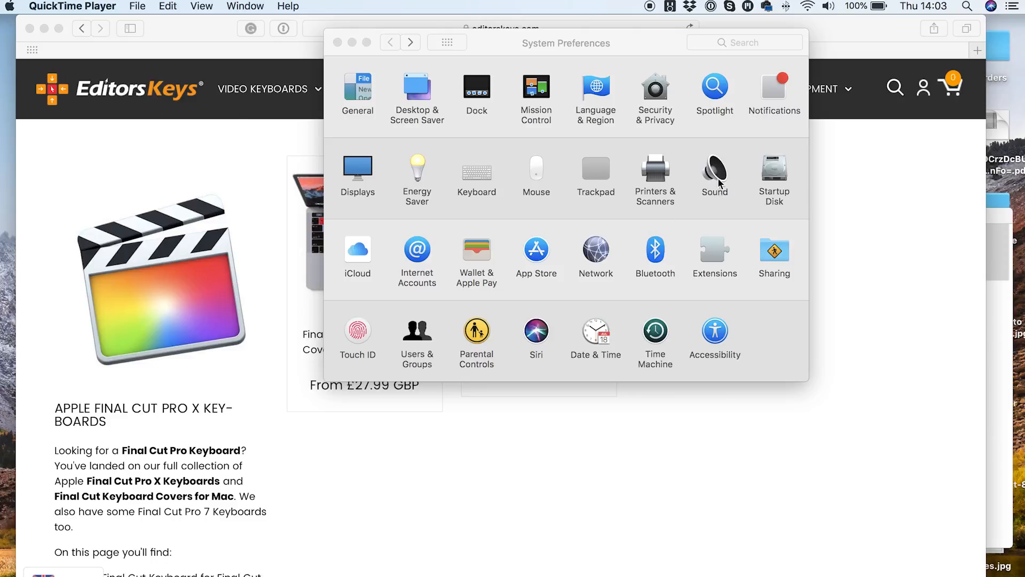
# - Show the Sound pane of System Preferences
pyautogui.click(714, 171)
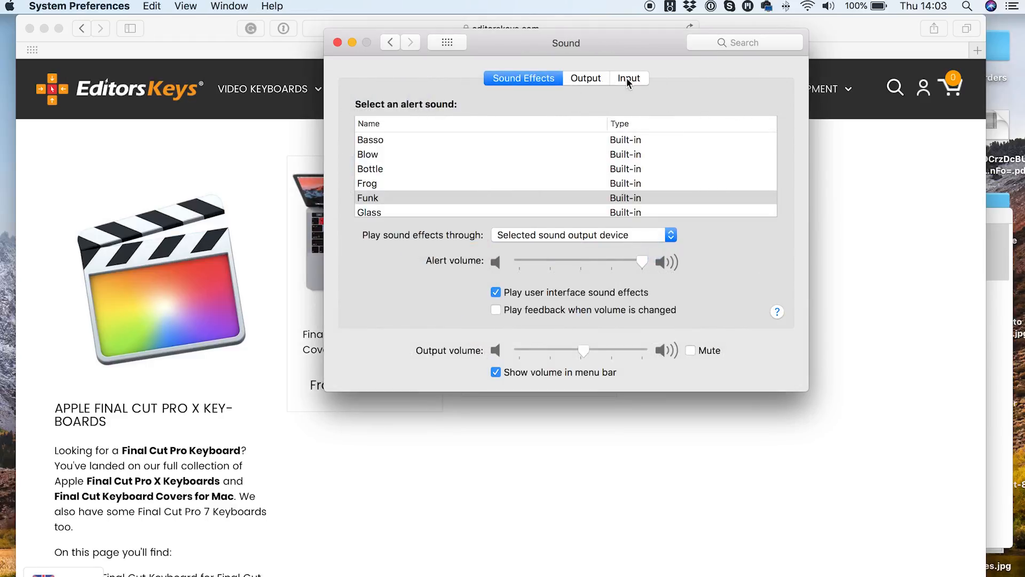
pyautogui.click(629, 78)
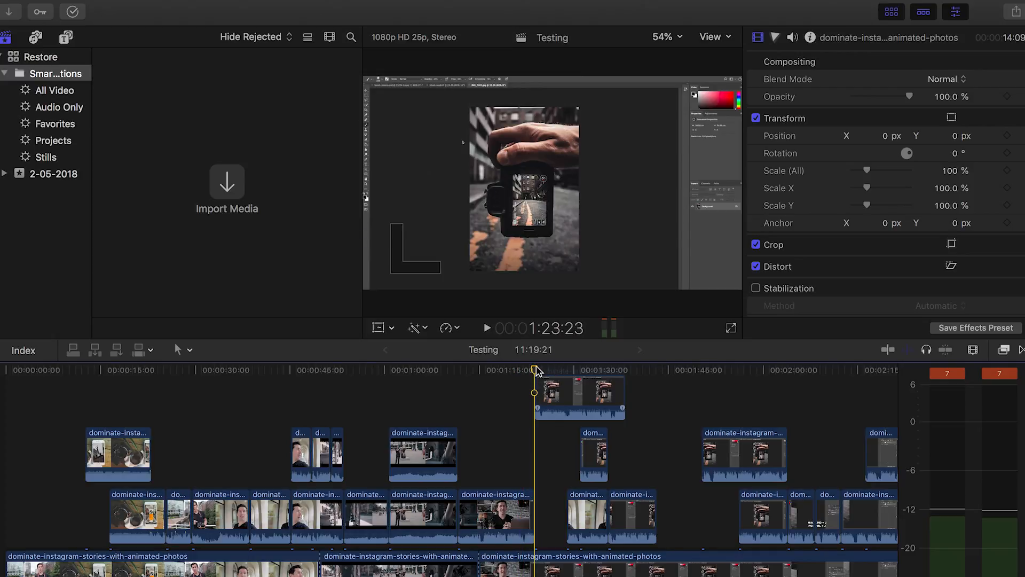
pyautogui.moveTo(496, 310)
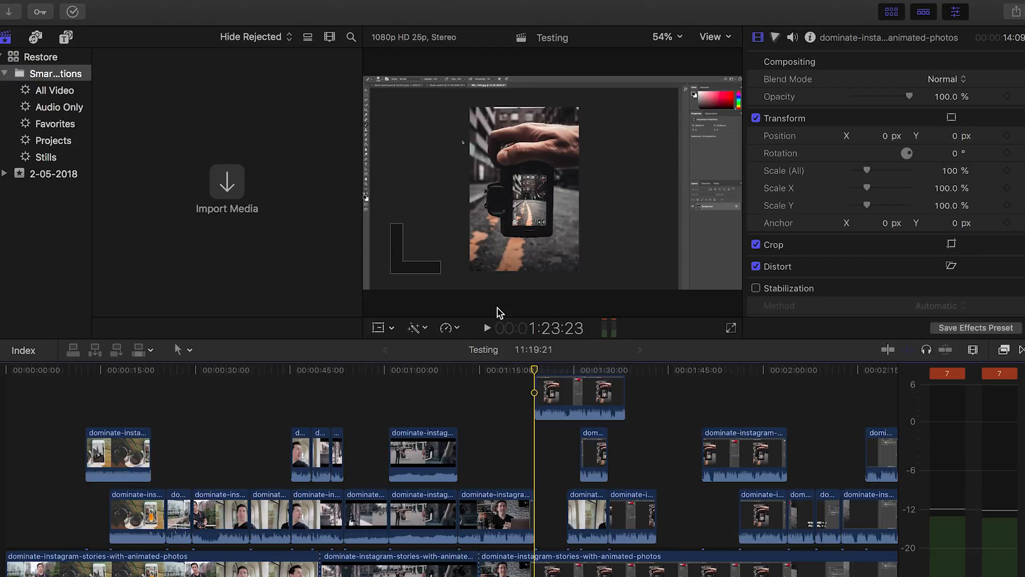
pyautogui.moveTo(387, 4)
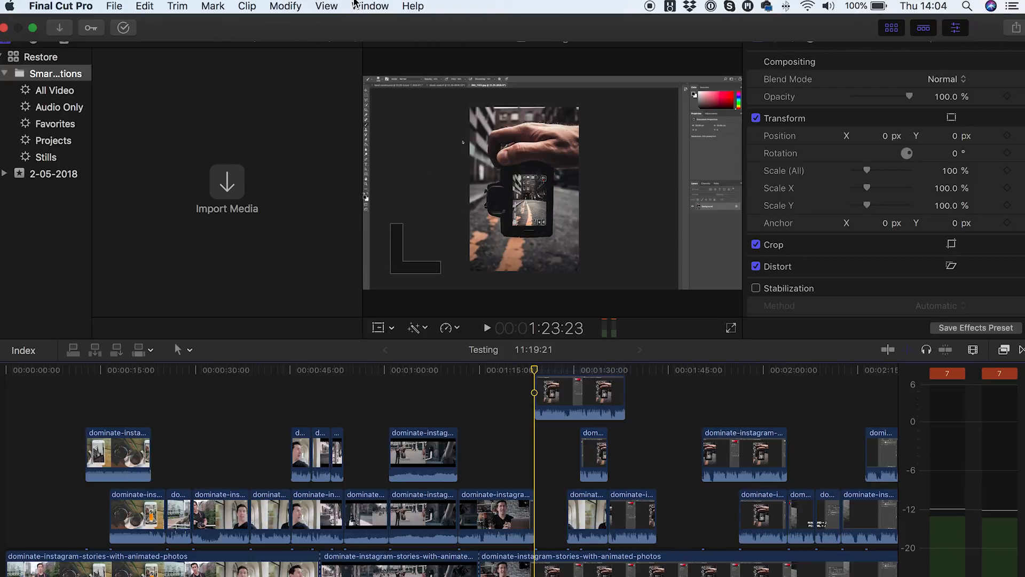
pyautogui.moveTo(374, 5)
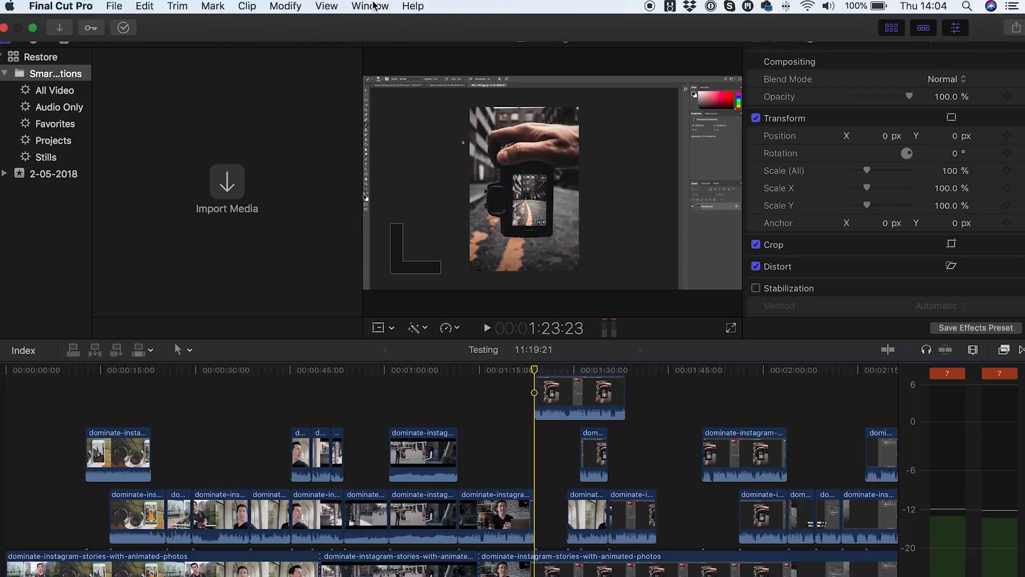
# - Reveal the Window menu to reach Record Voiceover
pyautogui.click(369, 5)
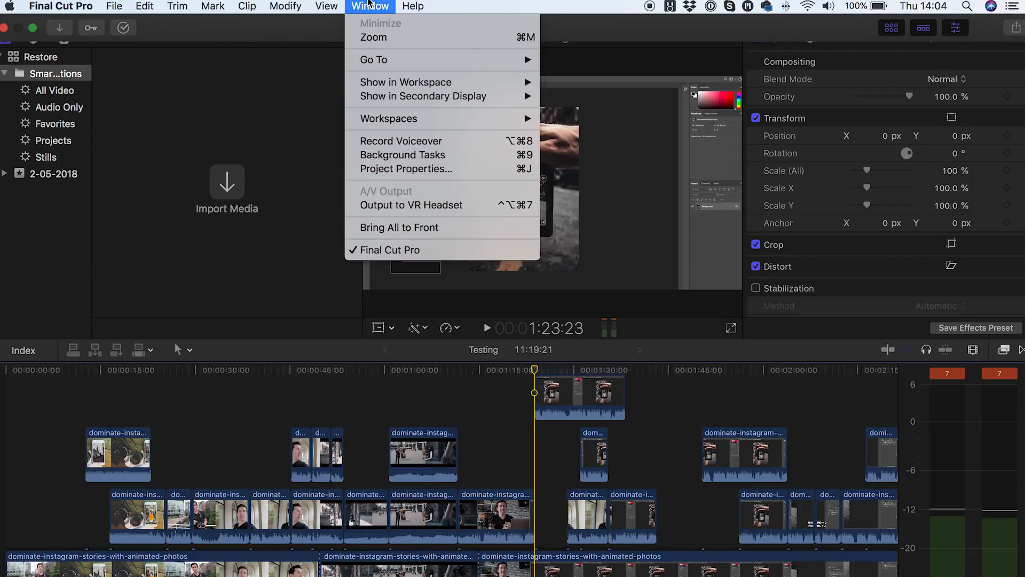
pyautogui.moveTo(425, 141)
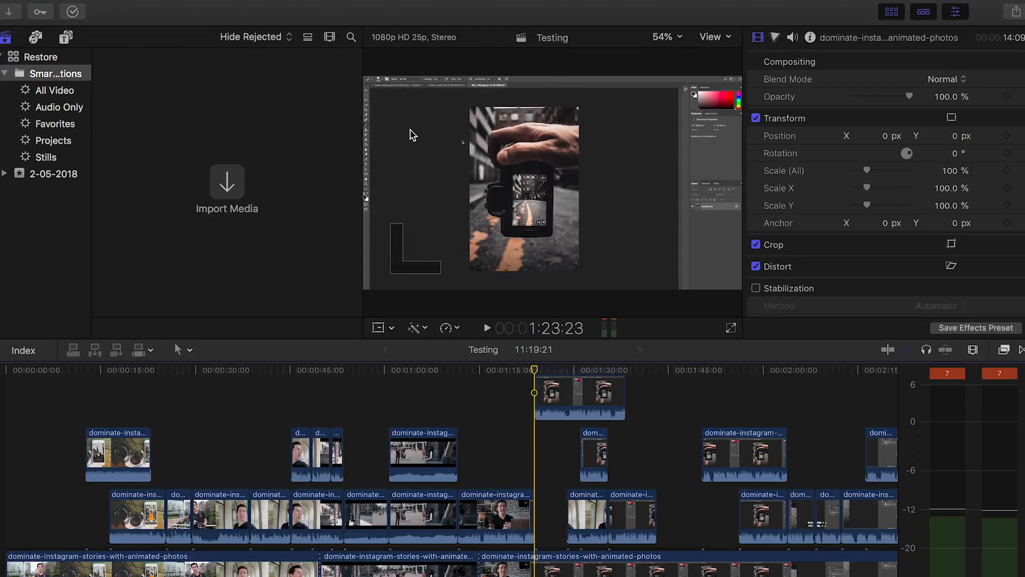
pyautogui.moveTo(476, 275)
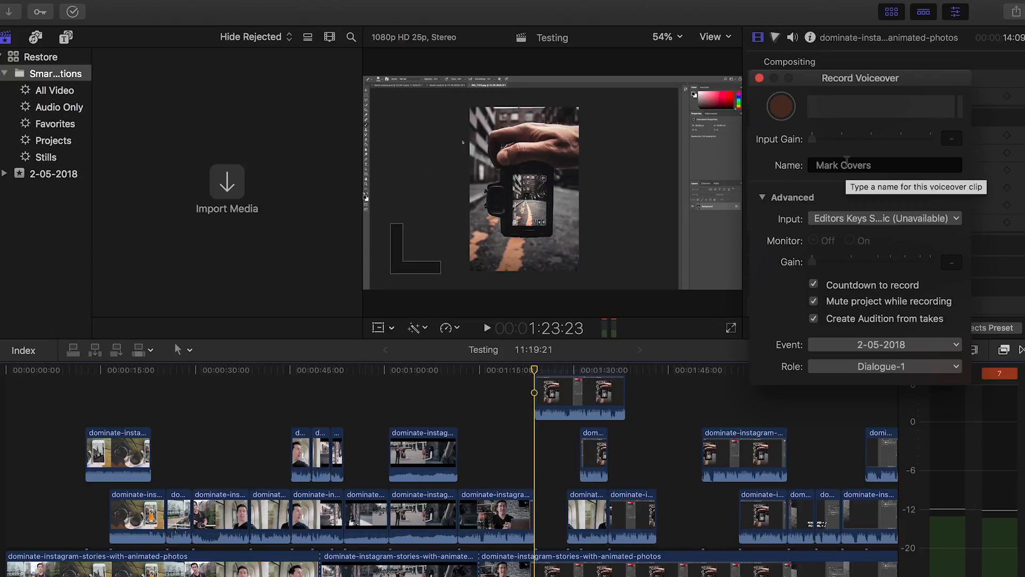
pyautogui.moveTo(863, 183)
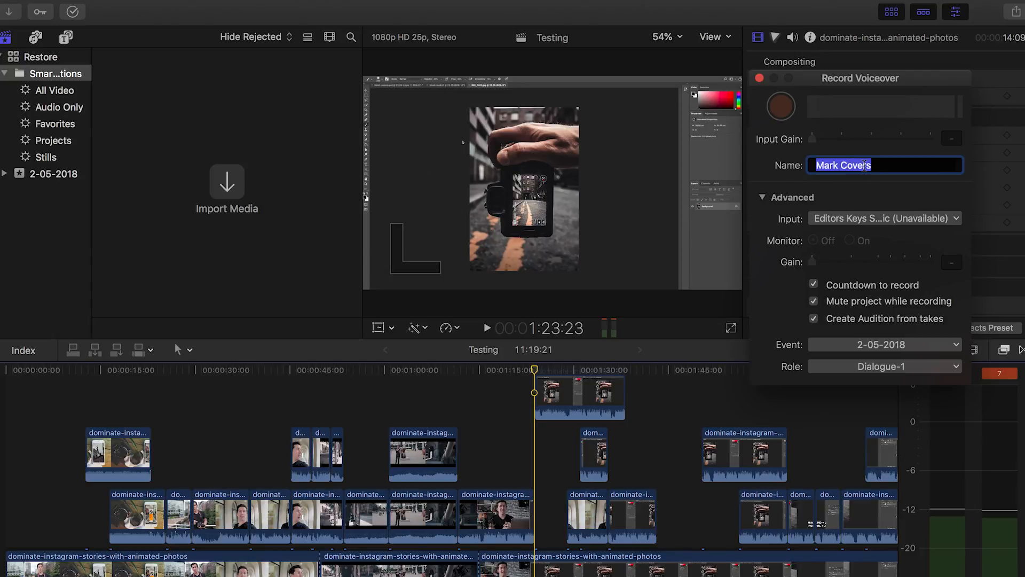
# - Name the clip 'Voice Over Test' and list the available input microphones
pyautogui.write('V')
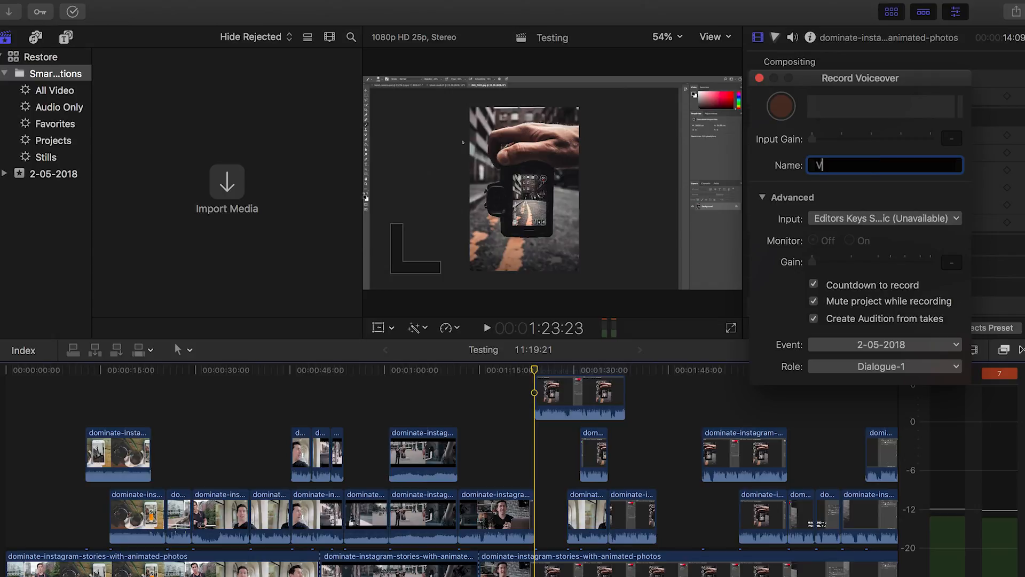
pyautogui.write('Voice Over')
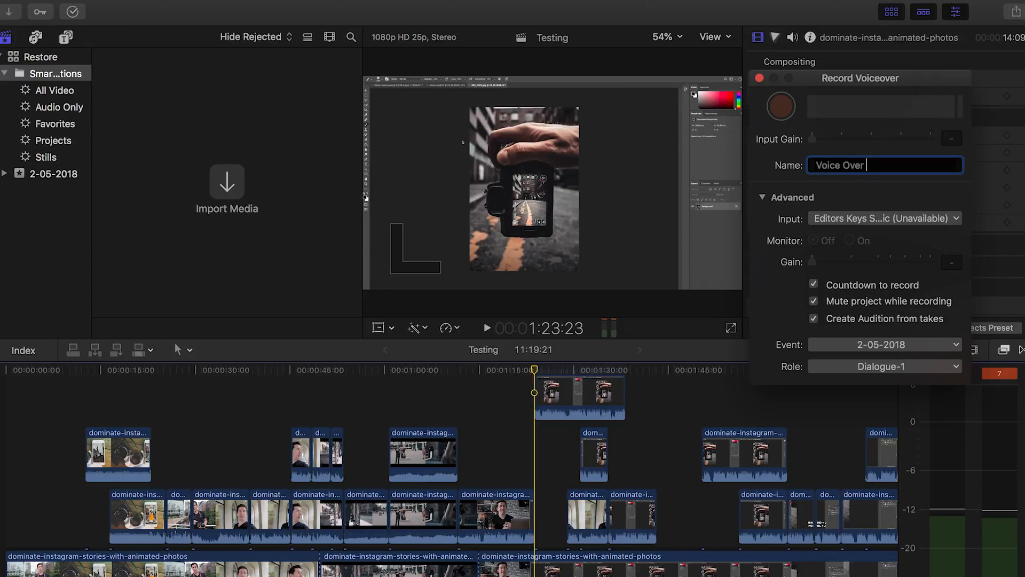
pyautogui.write('Test')
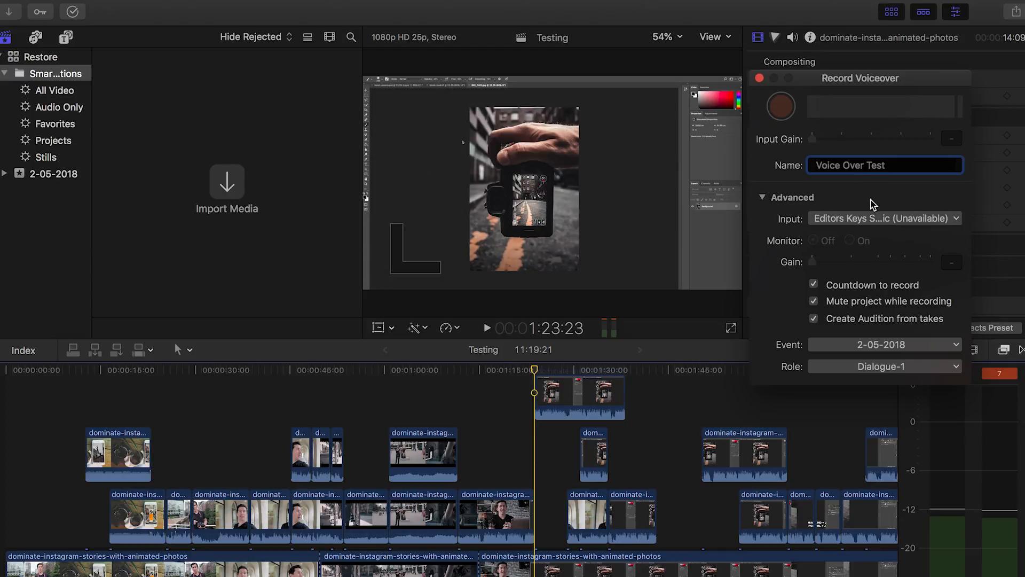
pyautogui.click(884, 218)
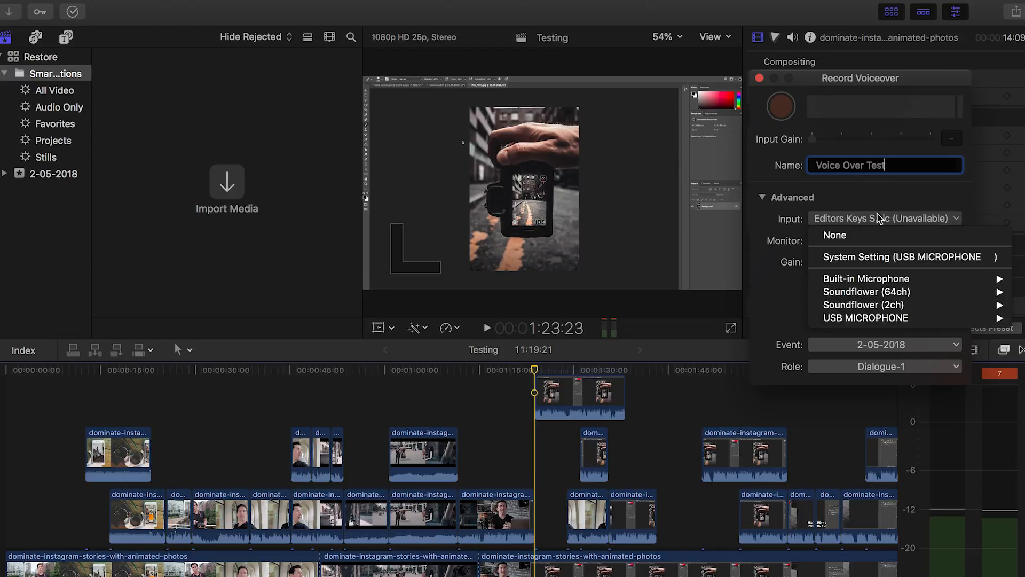
pyautogui.moveTo(874, 318)
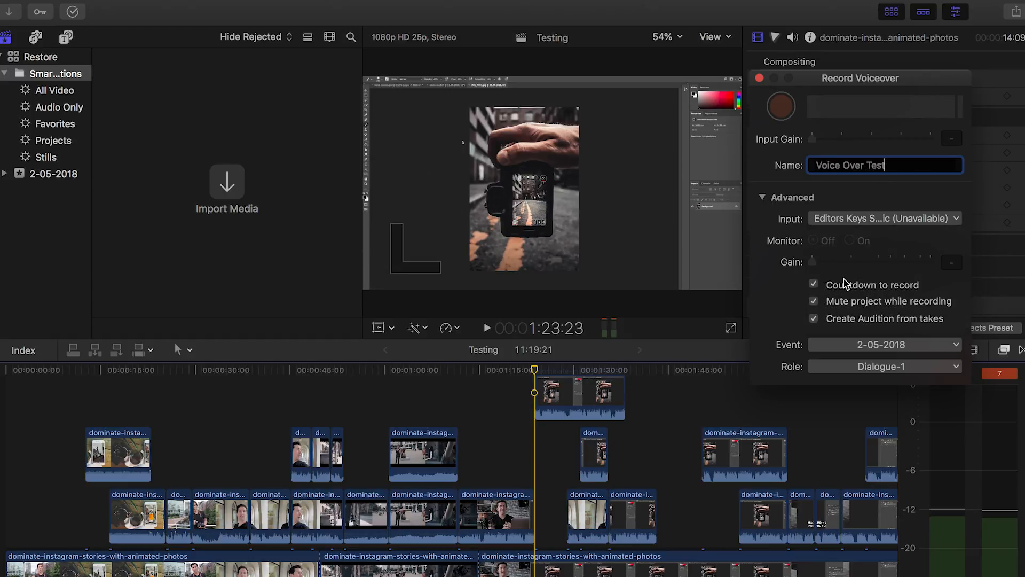
pyautogui.moveTo(856, 314)
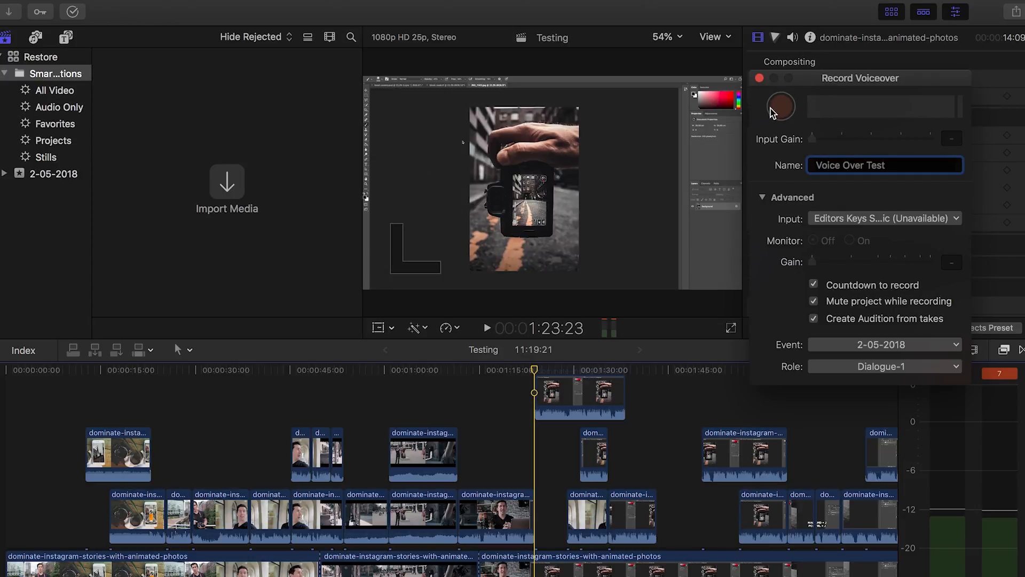
pyautogui.moveTo(776, 115)
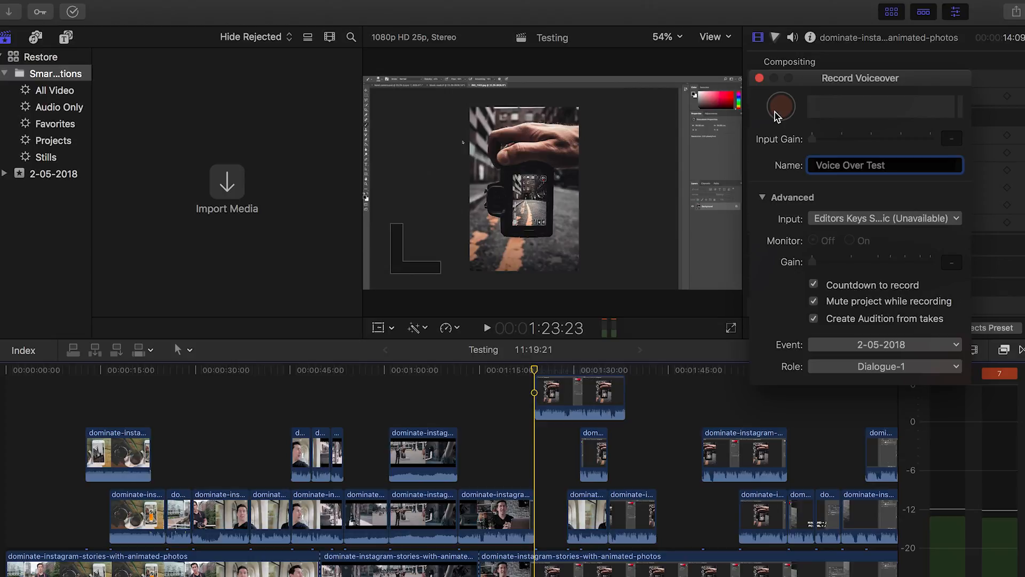
pyautogui.click(884, 164)
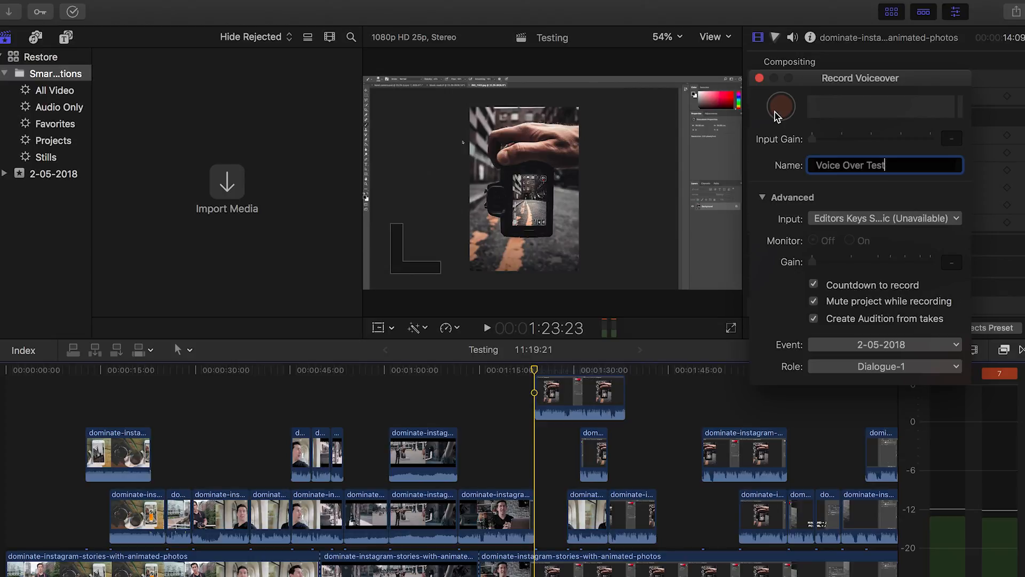
pyautogui.moveTo(784, 111)
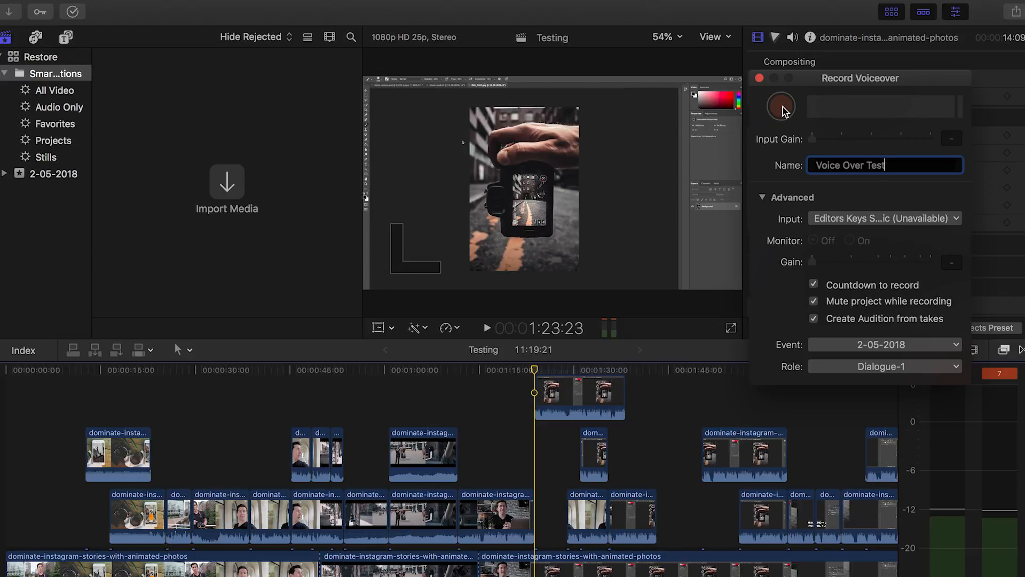
pyautogui.click(781, 106)
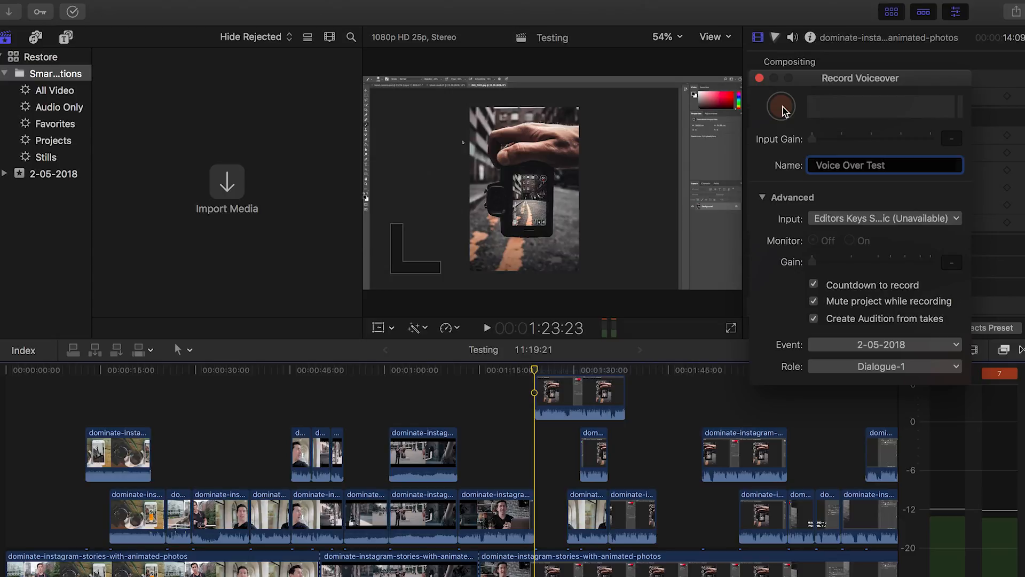
pyautogui.click(884, 164)
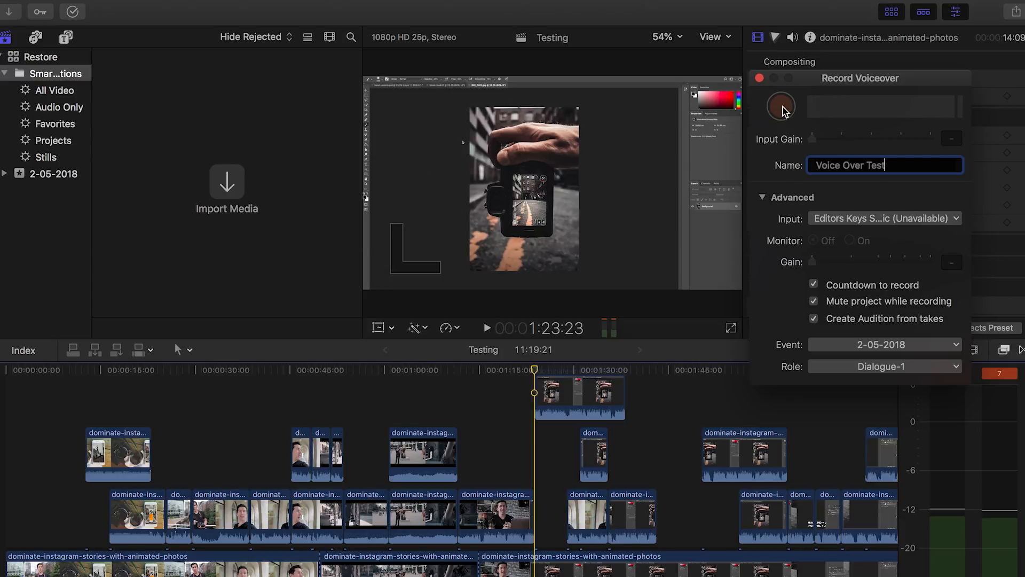